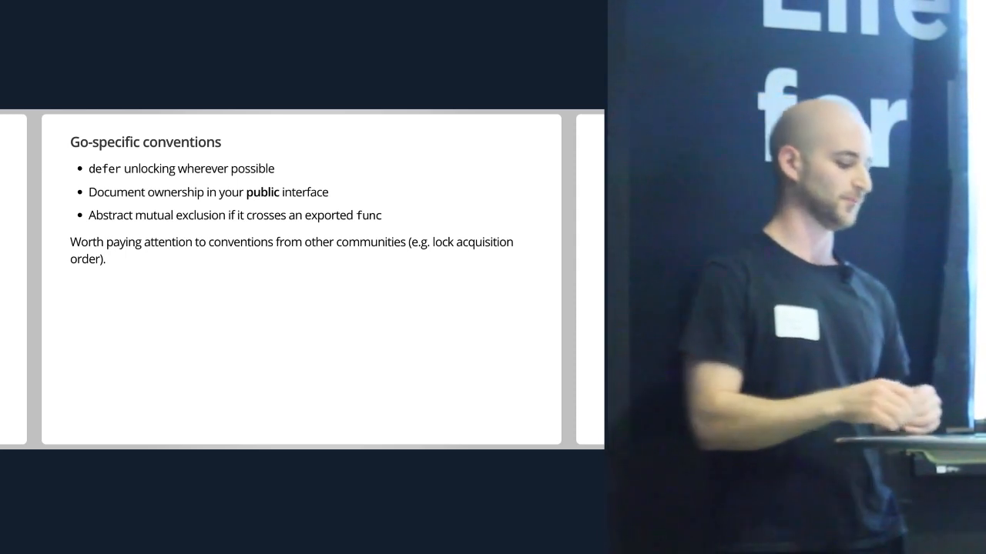
{"action": "key", "text": "Right"}
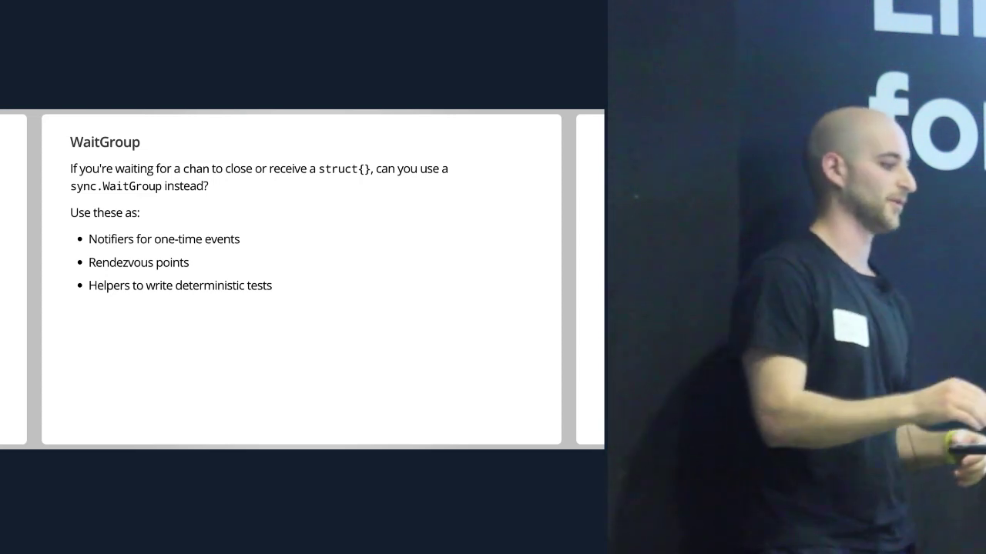
{"action": "key", "text": "Right"}
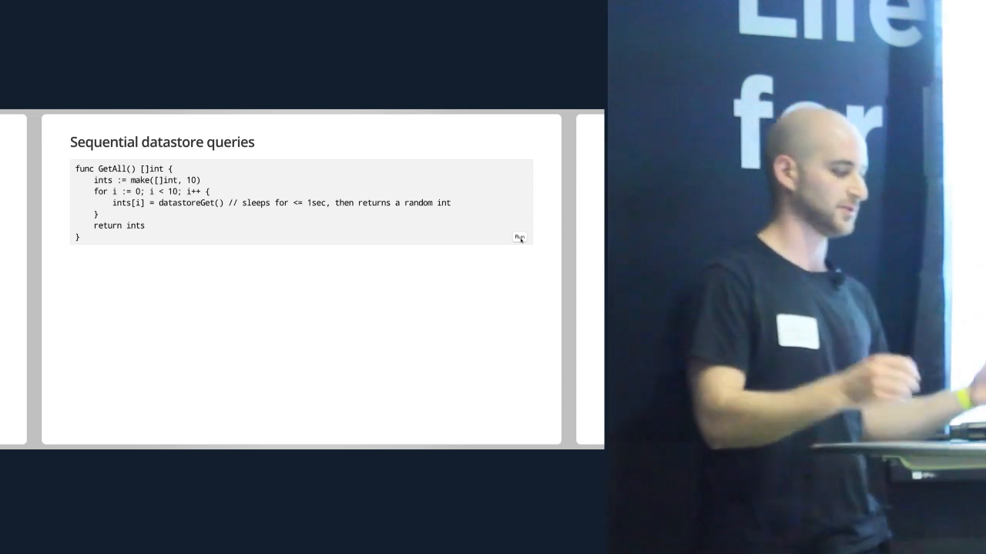
{"action": "left_click", "coordinate": [520, 236]}
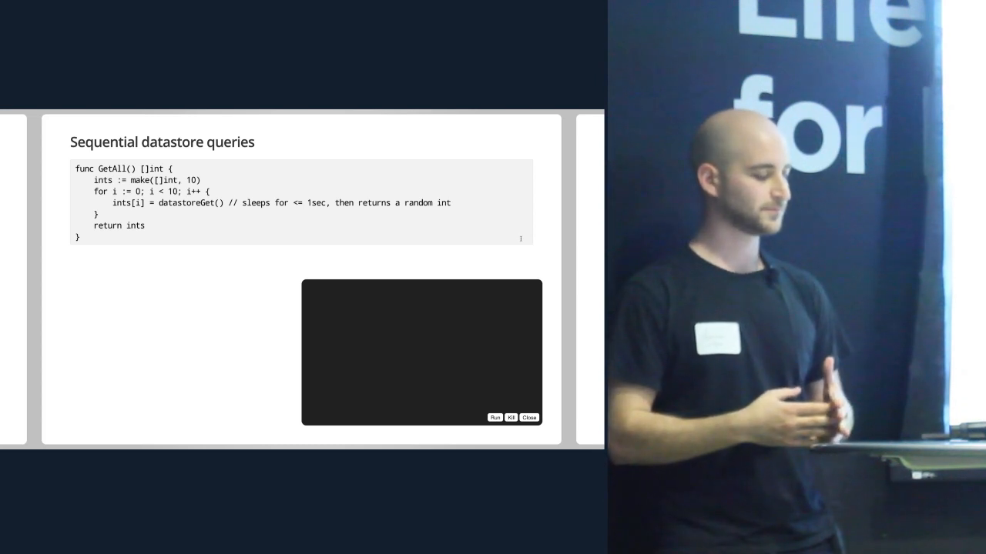
{"action": "left_click", "coordinate": [494, 417]}
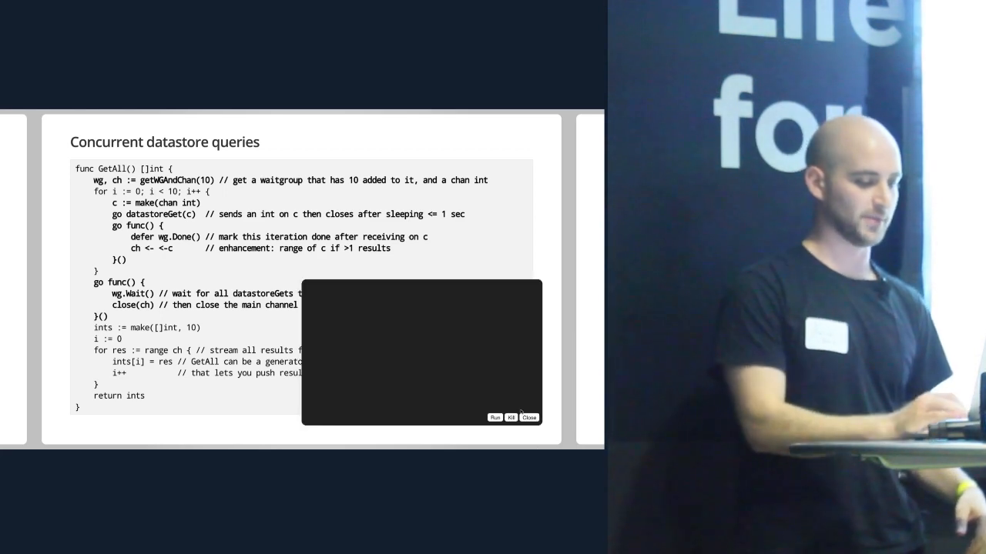
{"action": "left_click", "coordinate": [494, 417]}
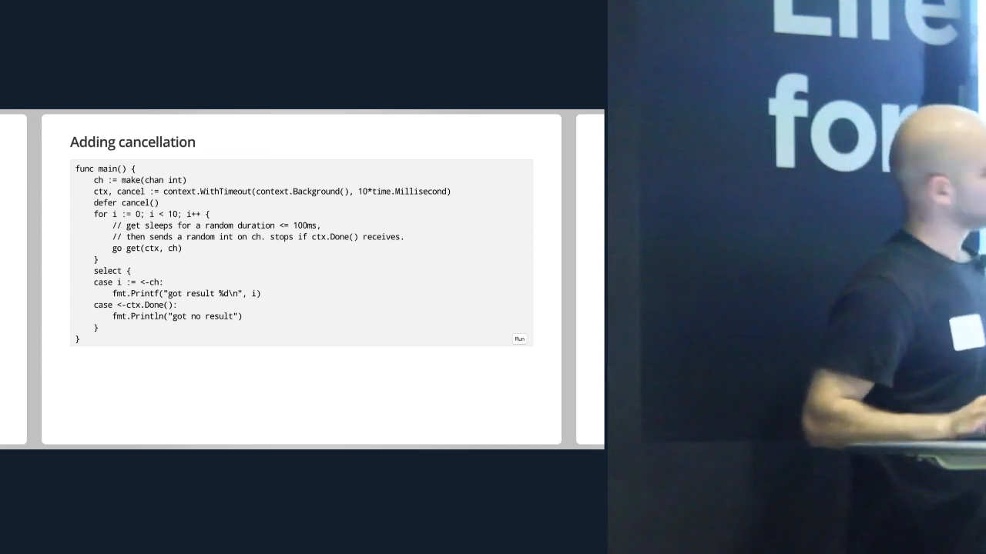
{"action": "left_click", "coordinate": [519, 338]}
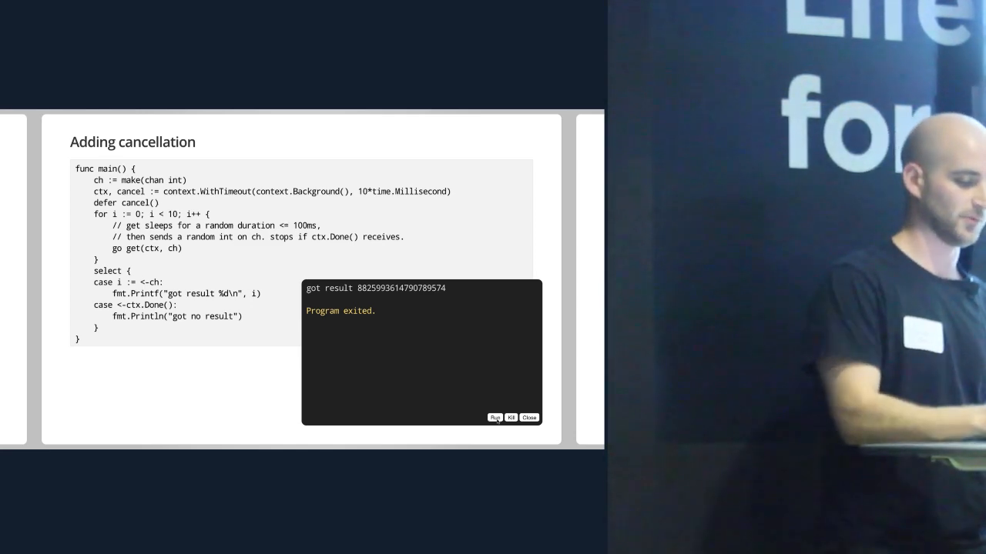
{"action": "left_click", "coordinate": [495, 418]}
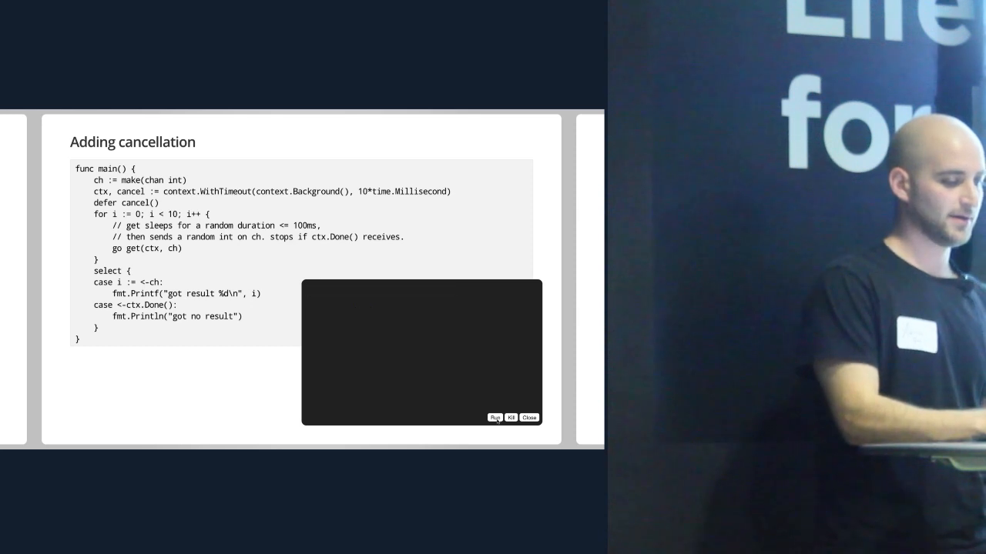
{"action": "left_click", "coordinate": [495, 418]}
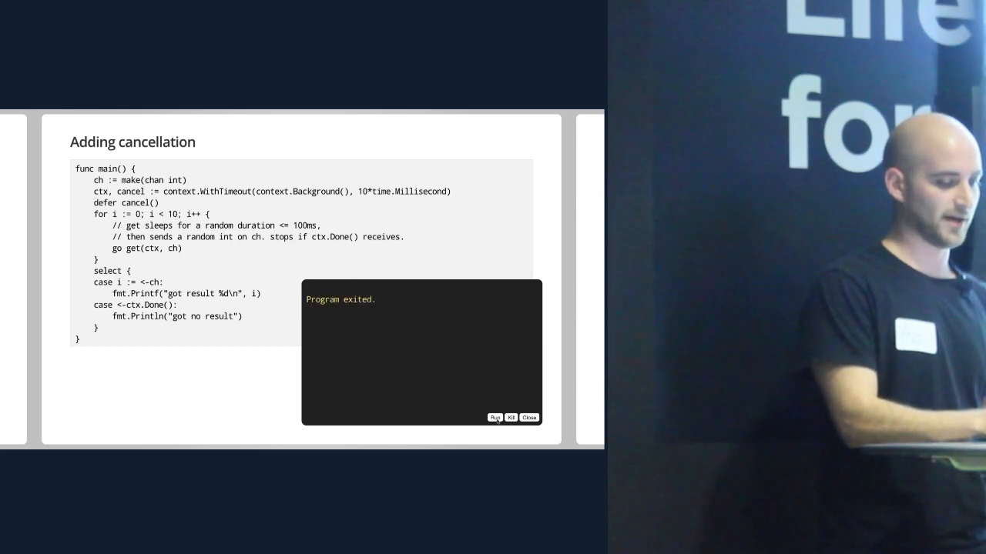
{"action": "left_click", "coordinate": [495, 418]}
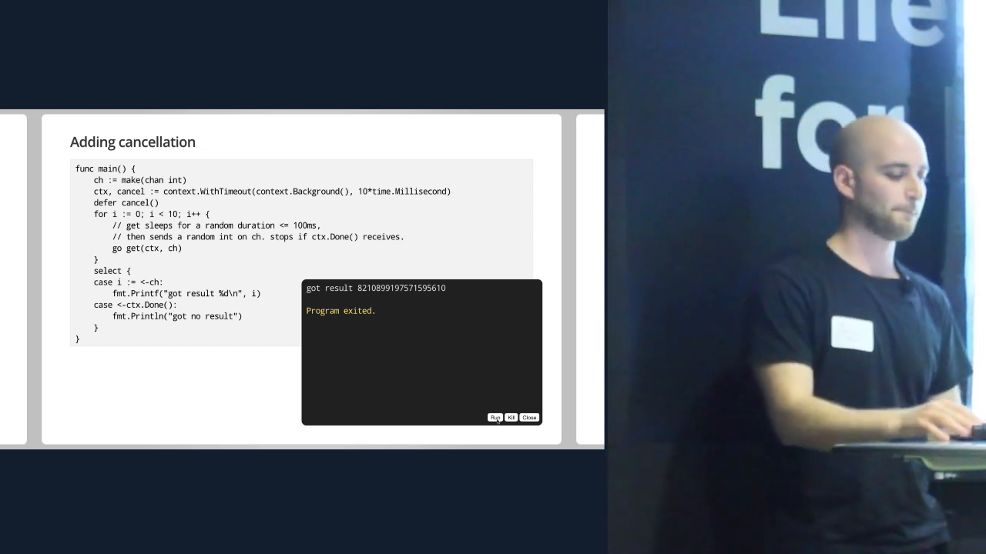
{"action": "key", "text": "Right"}
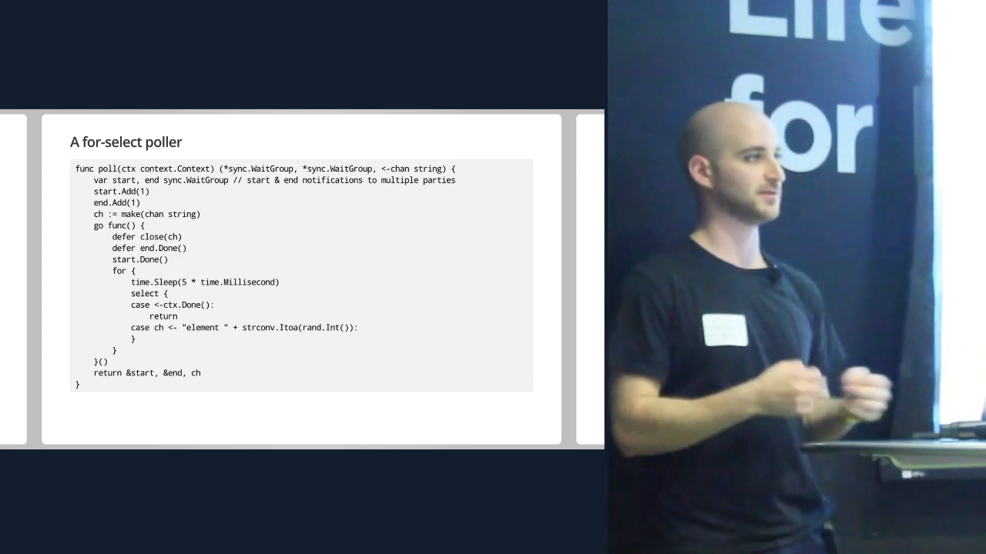
{"action": "key", "text": "Right"}
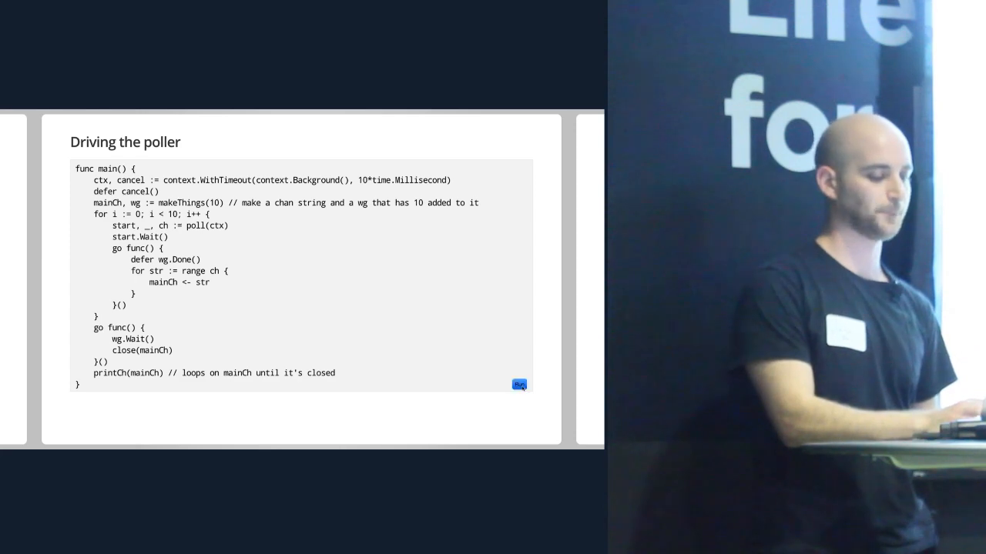
{"action": "left_click", "coordinate": [519, 385]}
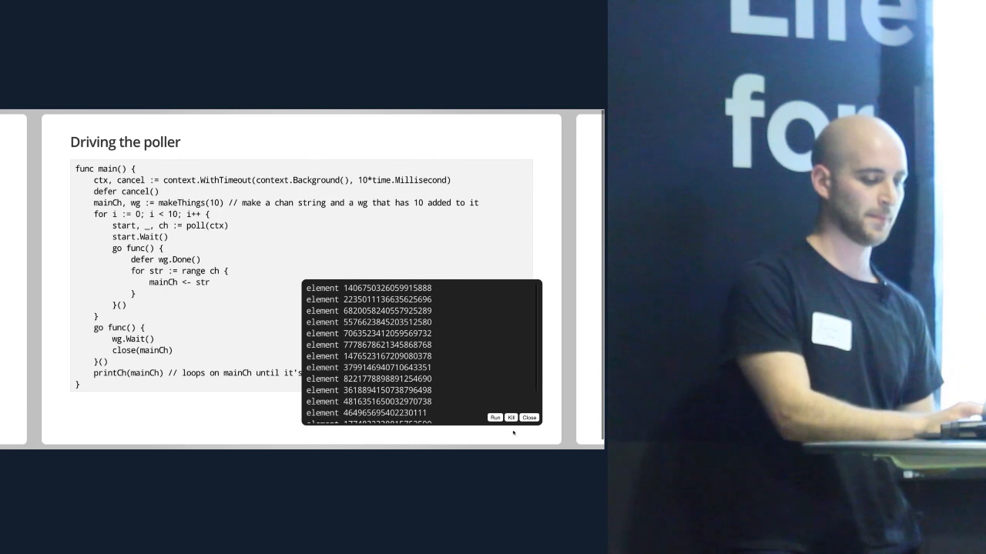
{"action": "left_click", "coordinate": [532, 418]}
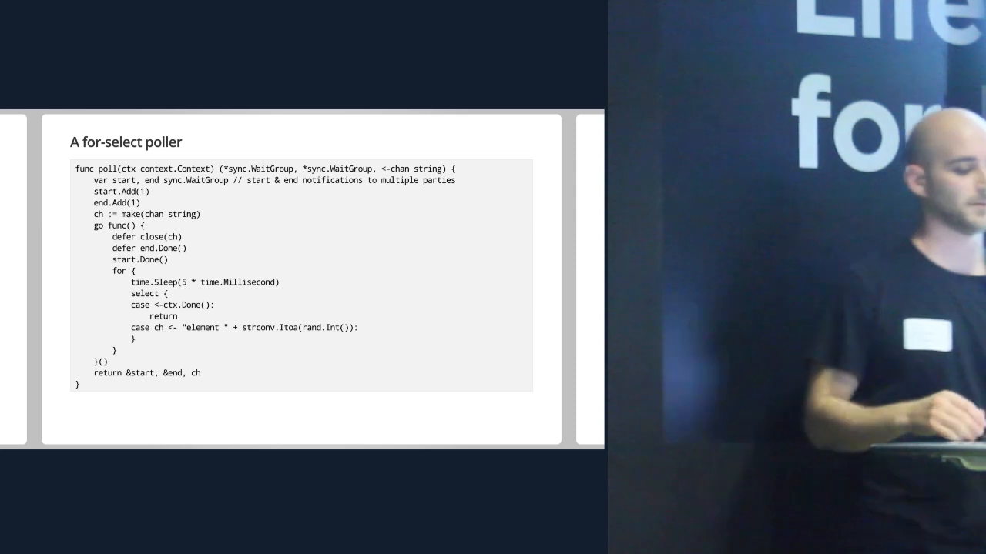
{"action": "key", "text": "Right"}
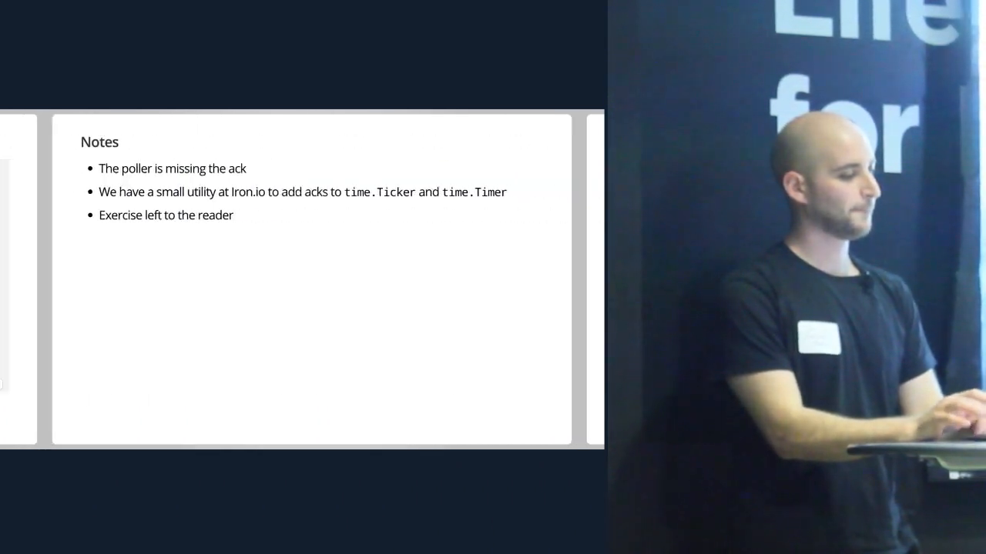